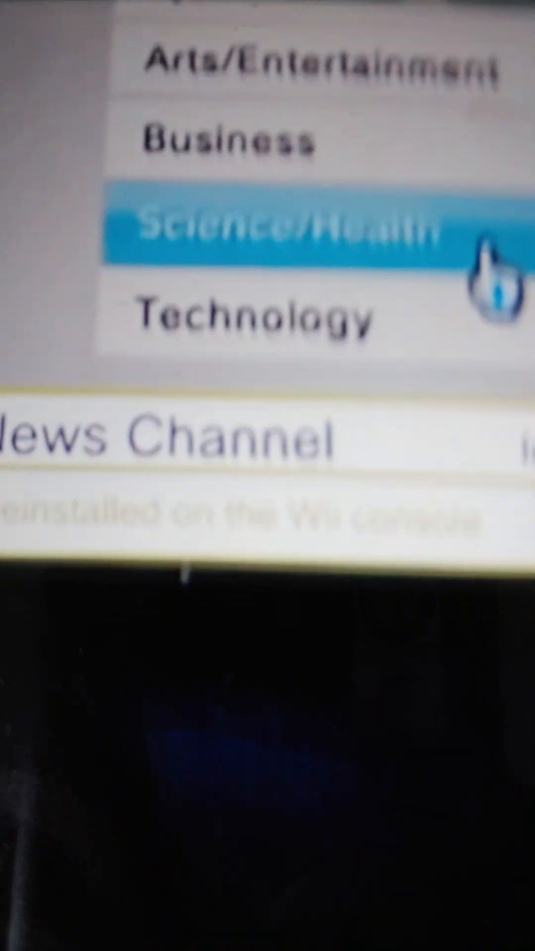
Pick the Science/Health category, then enter WiiWare to list titles like My Pokémon Ranch
left_click(273, 237)
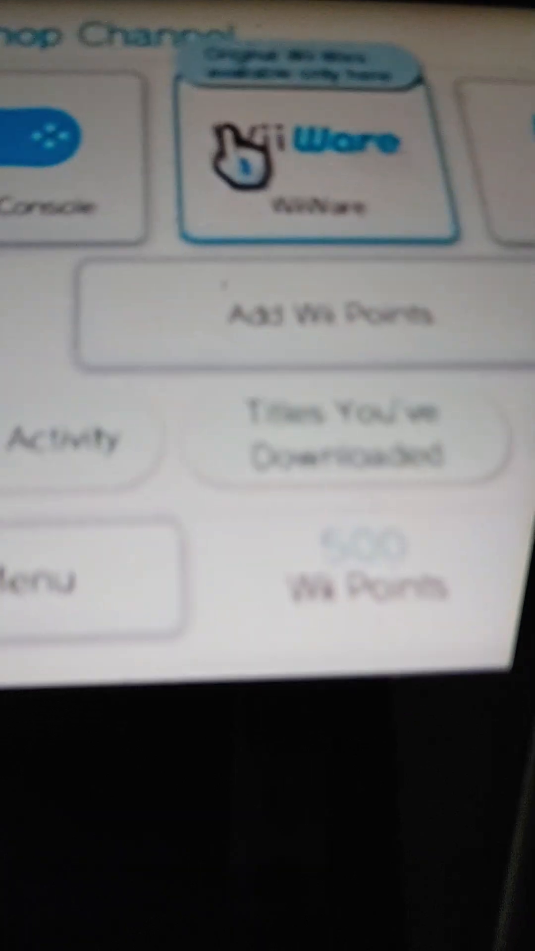
left_click(309, 164)
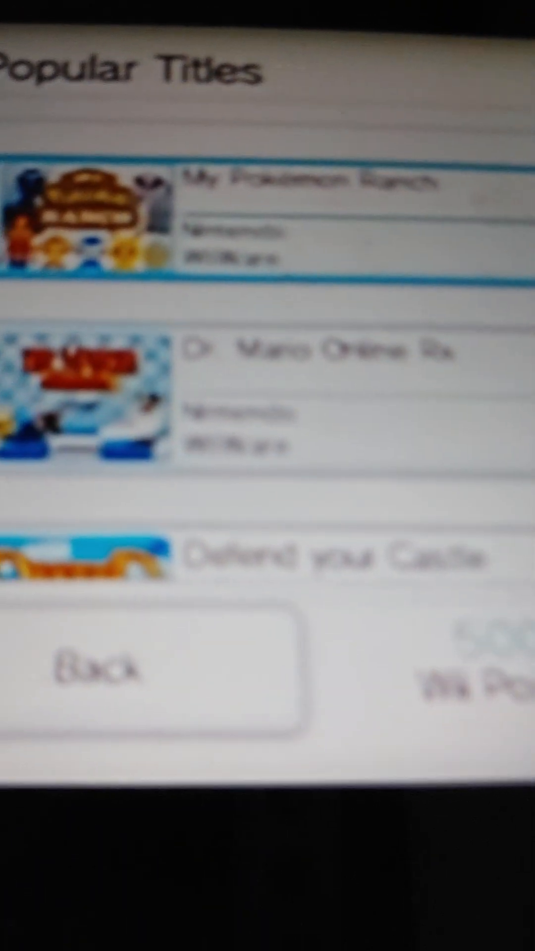